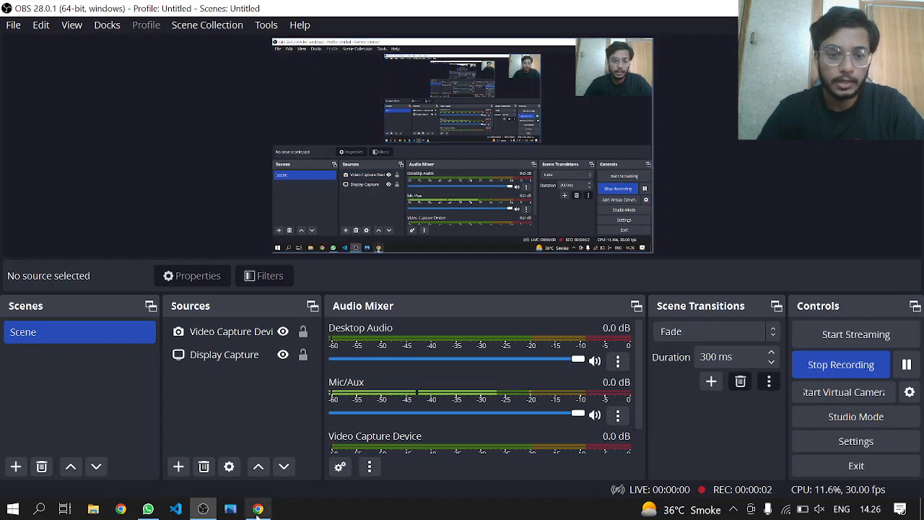
- Add the base case returning [] when root is missing
click(257, 508)
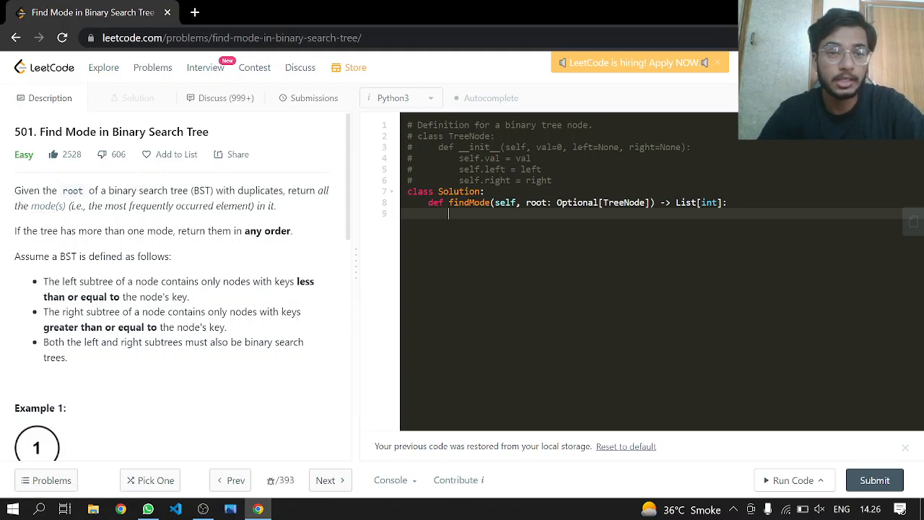
mouse_move(58, 211)
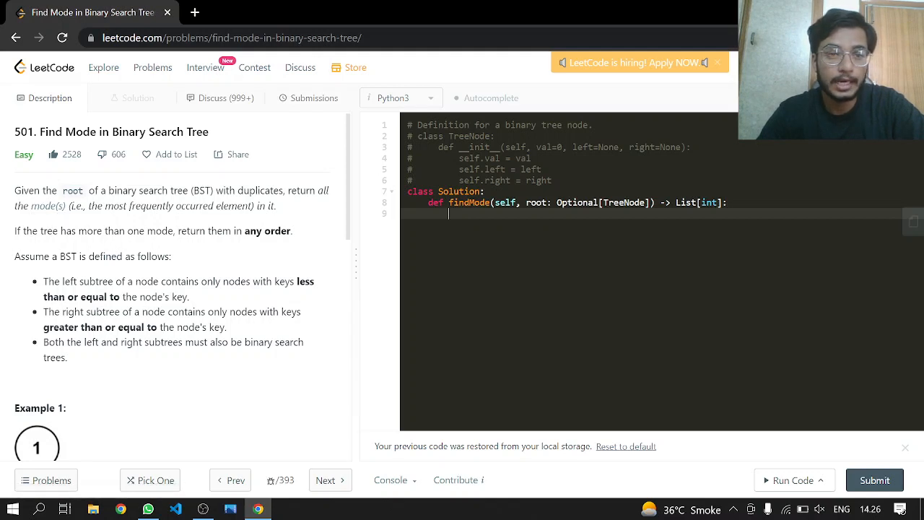
mouse_move(334, 208)
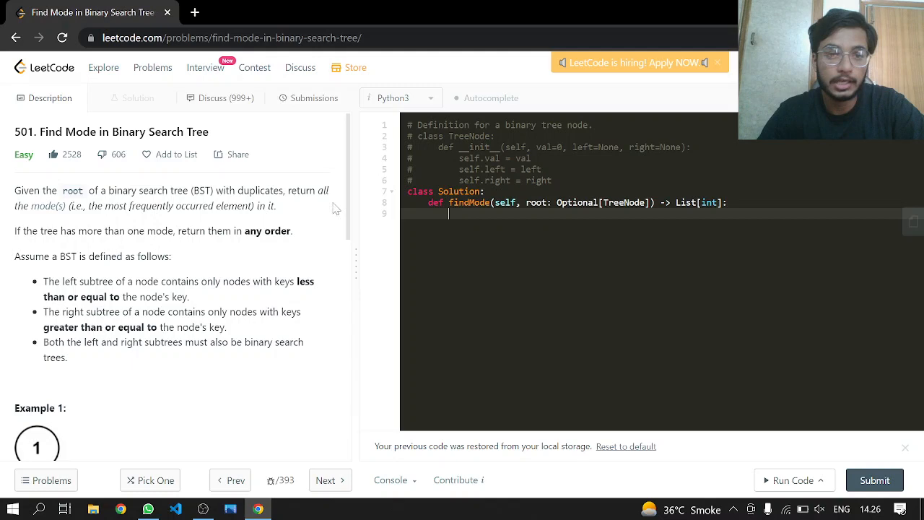
scroll(down, 3)
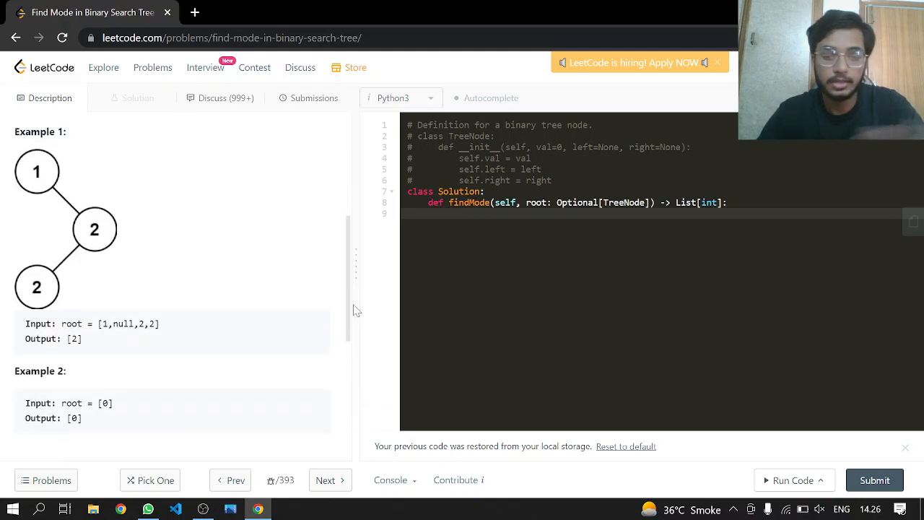
scroll(up, 3)
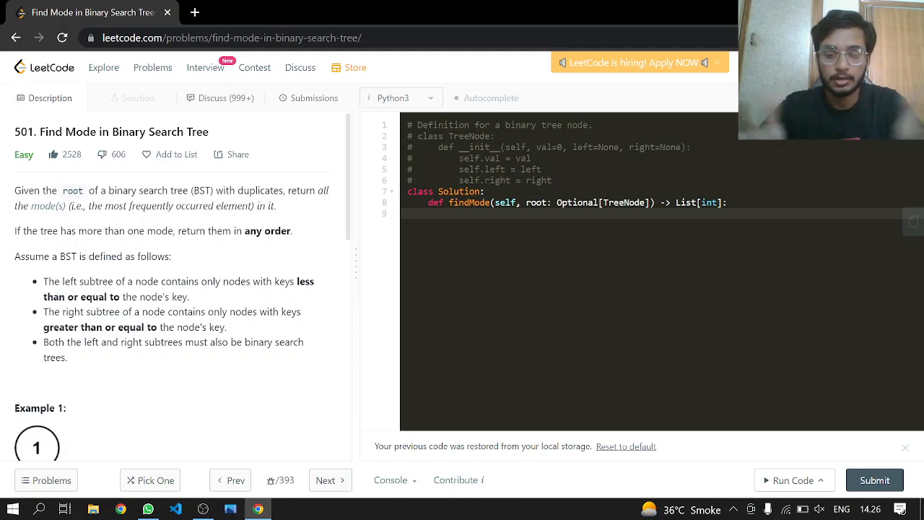
text(if r)
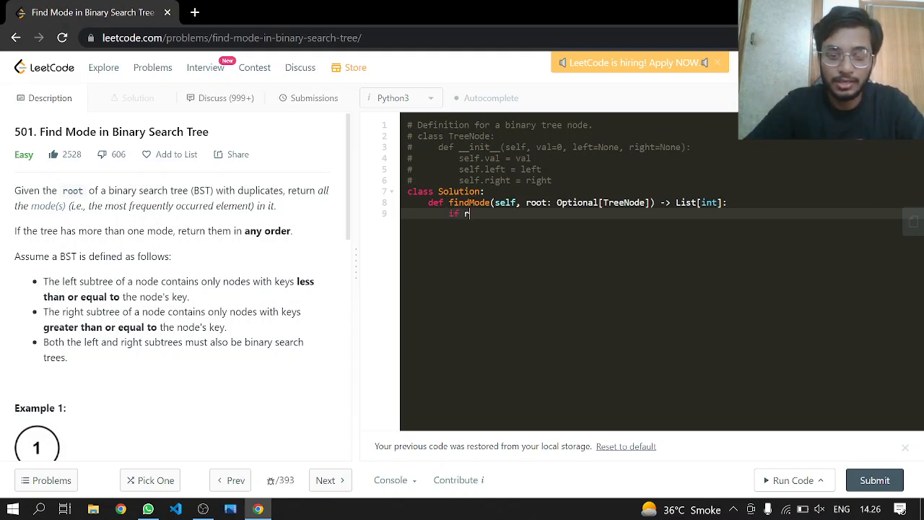
text(oot :)
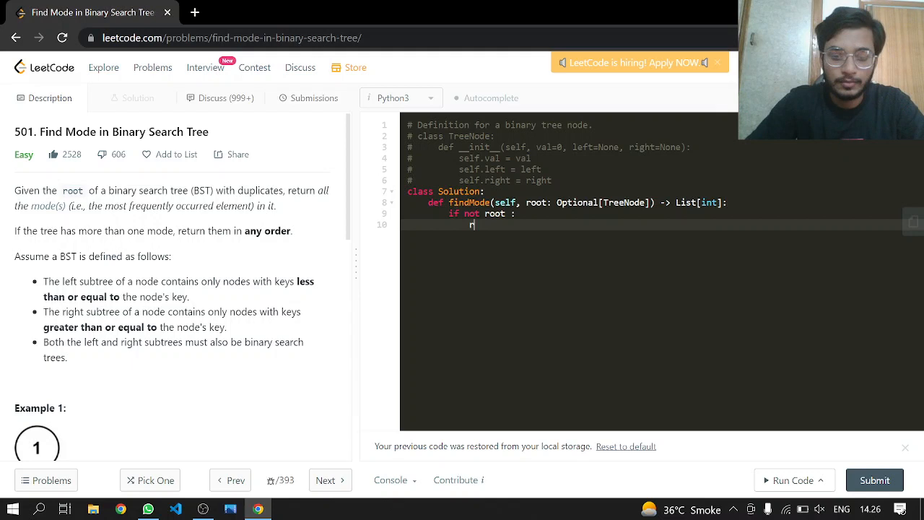
text(return [])
text(if not)
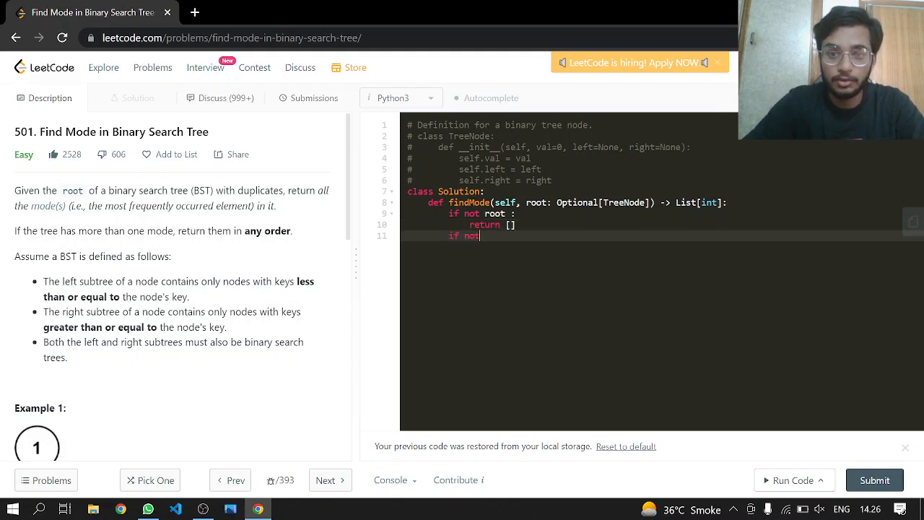
- Add the leaf case returning [root.val] when root has neither left nor right child
text(ro)
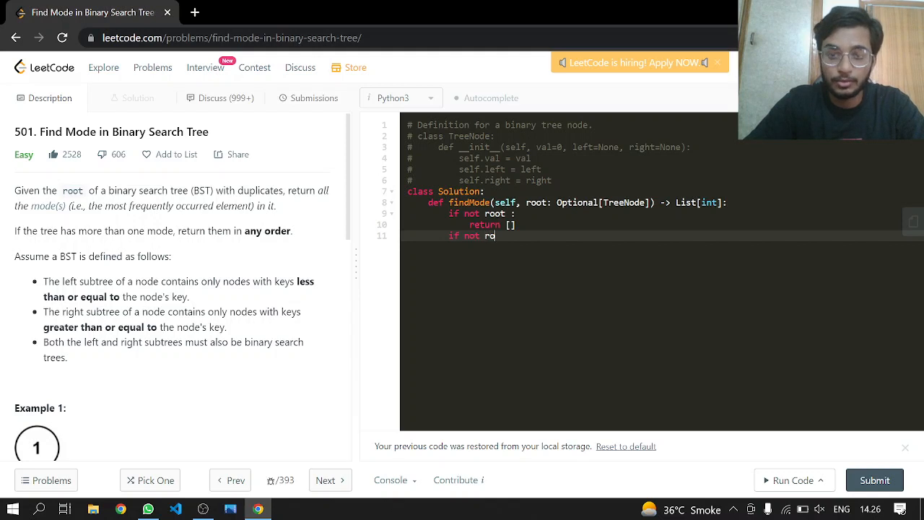
text(ot.left)
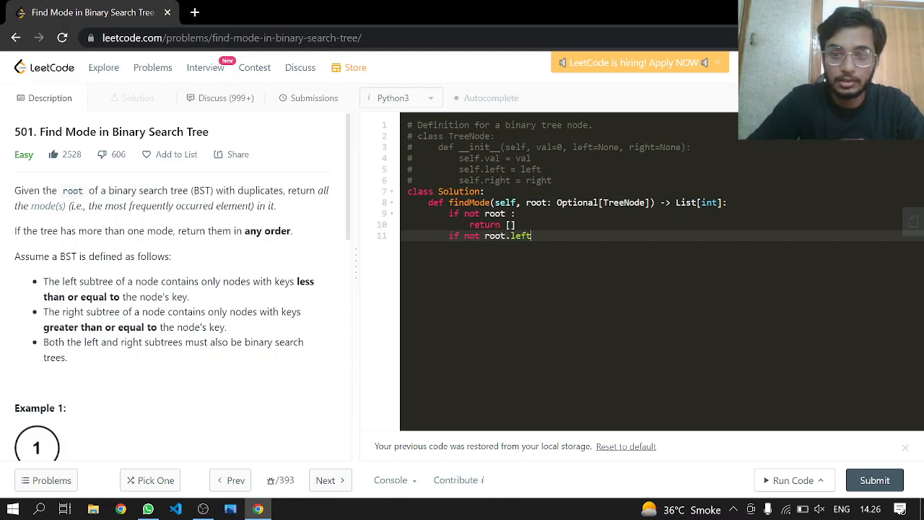
text(and not)
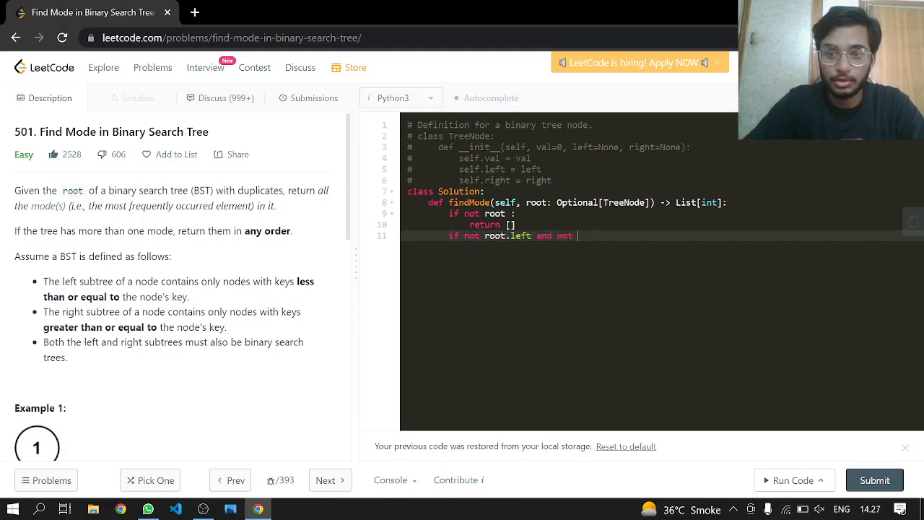
text(root)
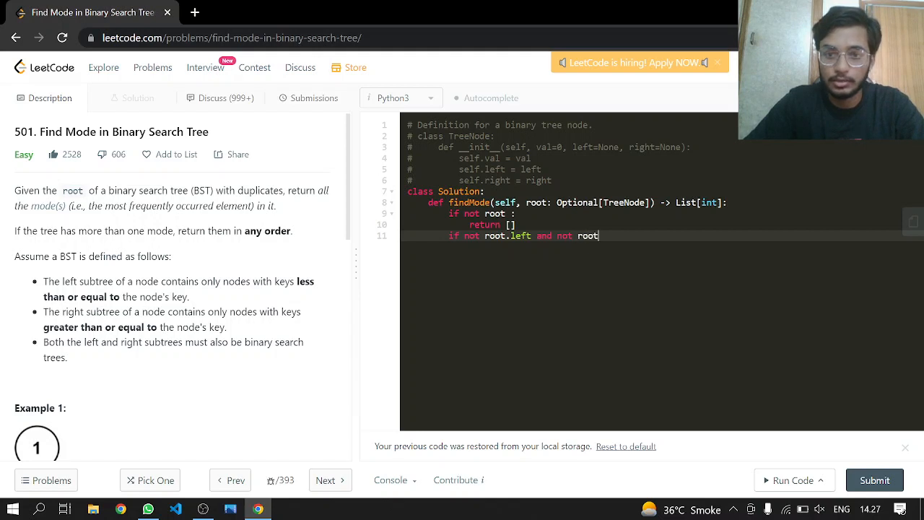
text(.right :)
text(return)
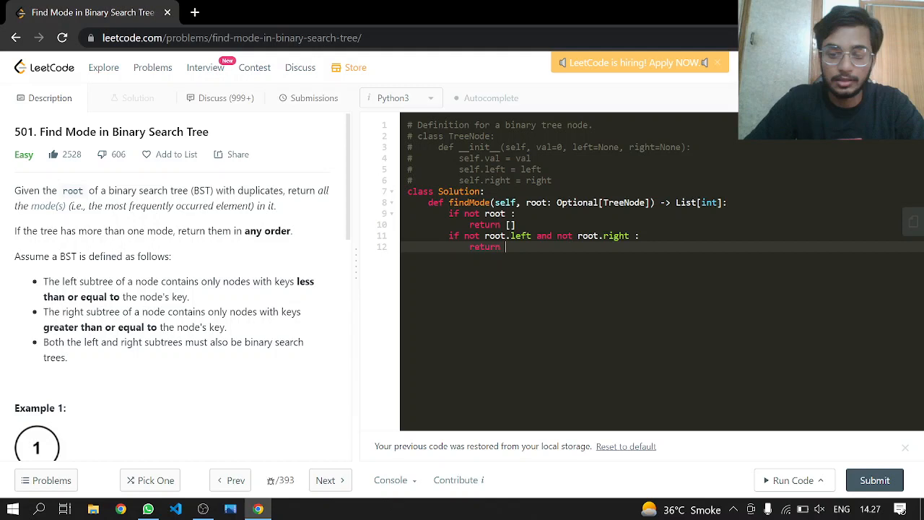
text([root])
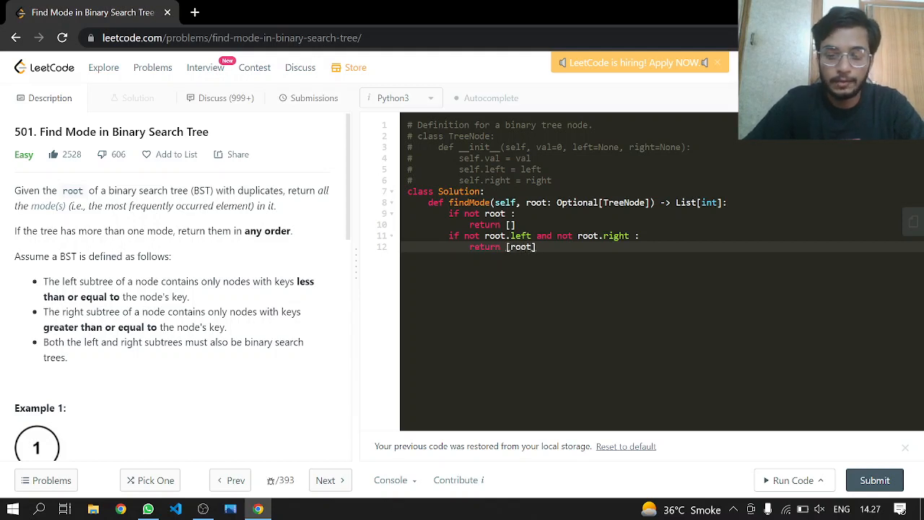
text(.v)
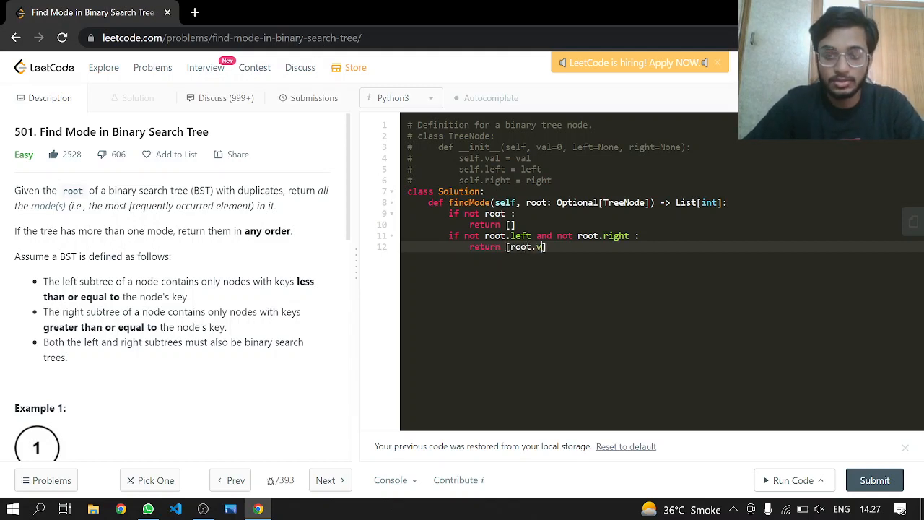
text(al)
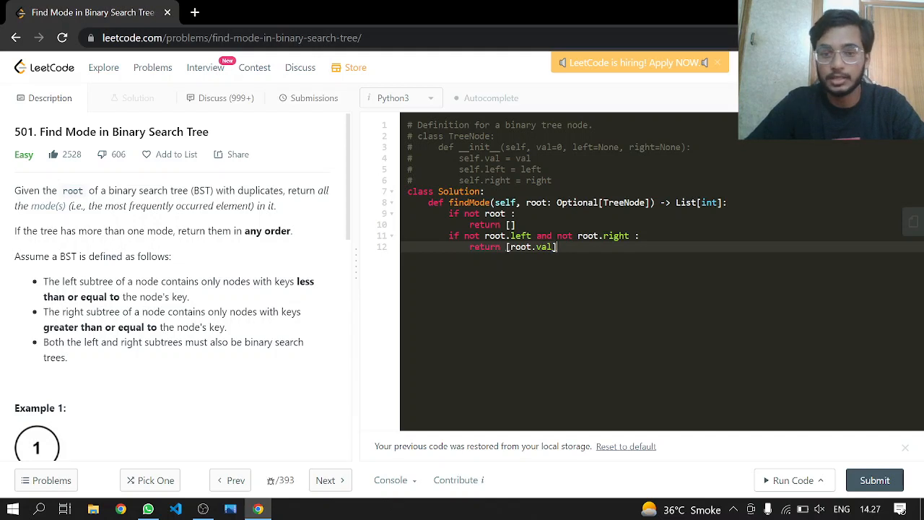
key(Enter)
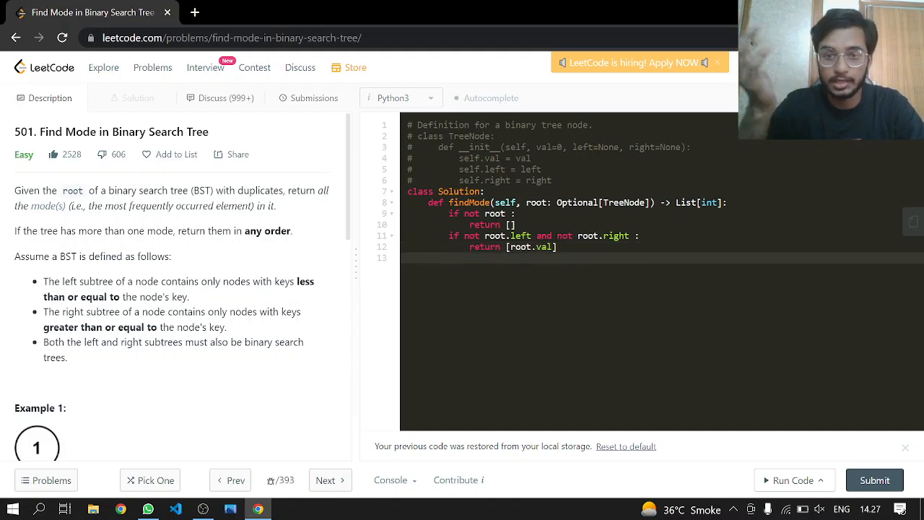
- Define the nested helper signature def checkDups(root): inside findMode
text(def)
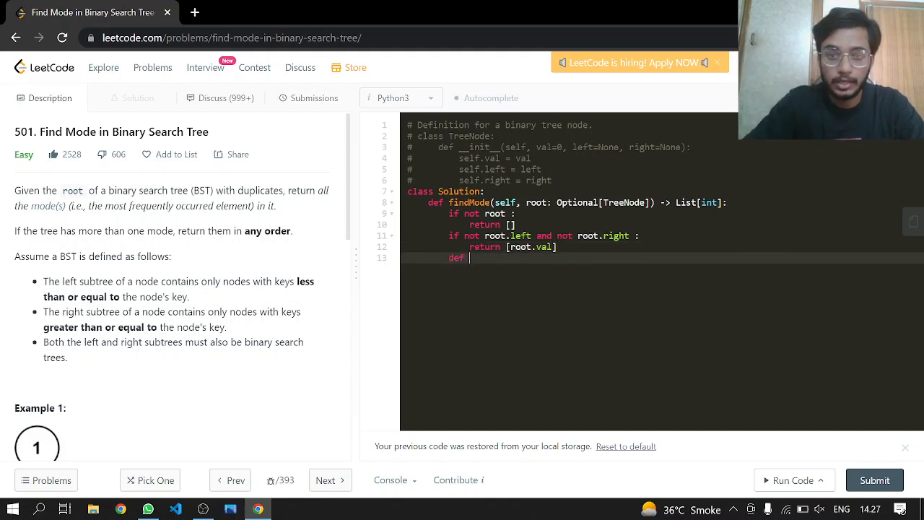
text(check)
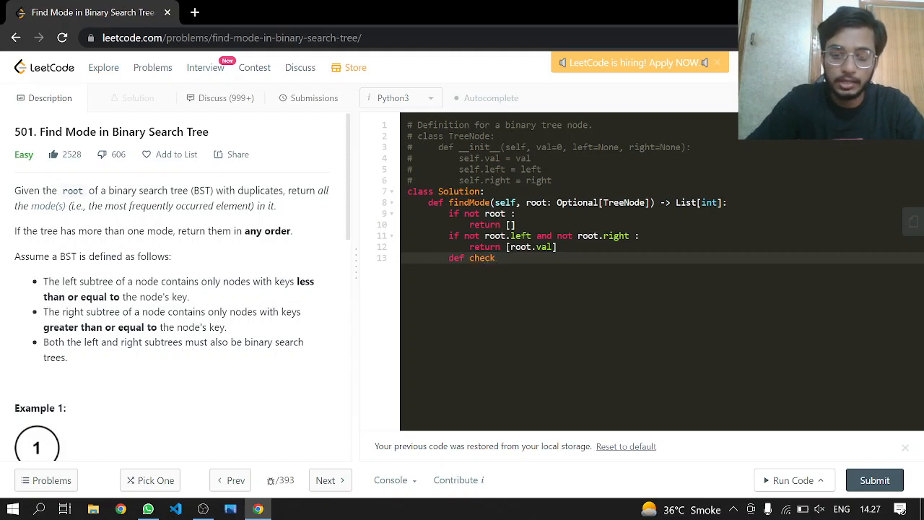
text(Dups)
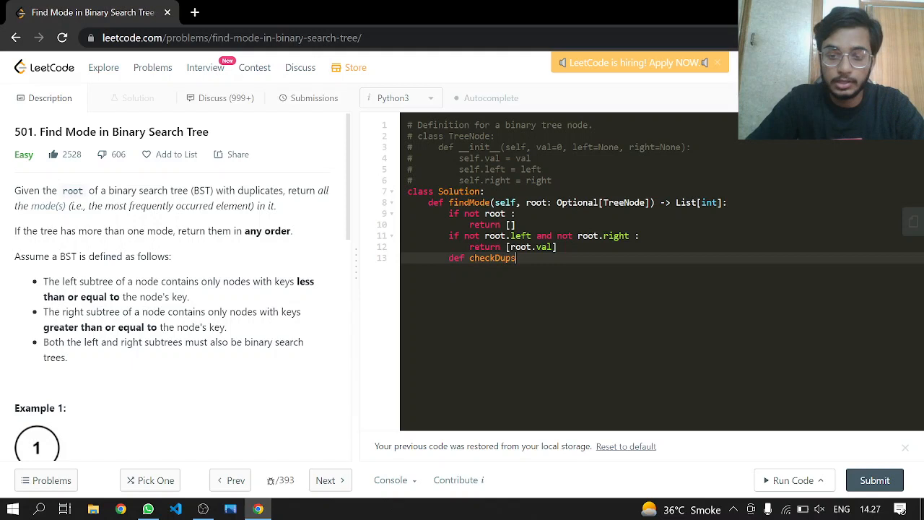
text((root ))
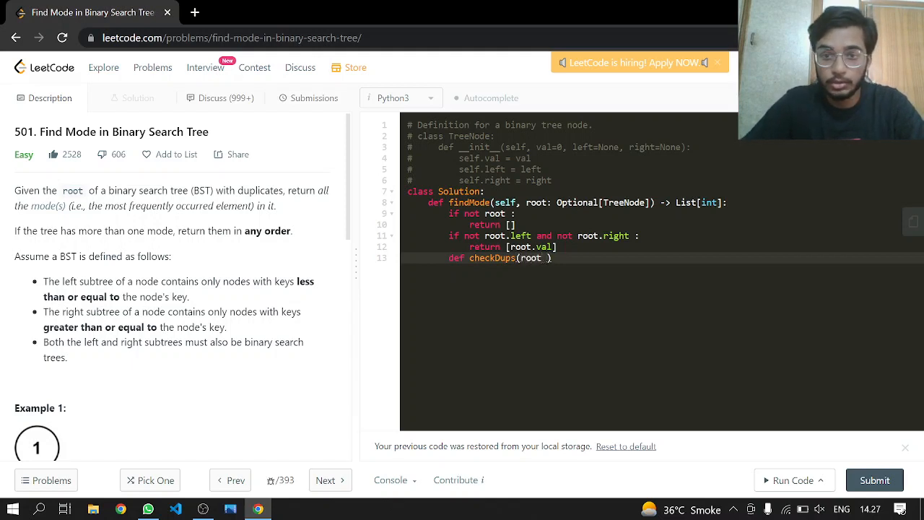
text(:)
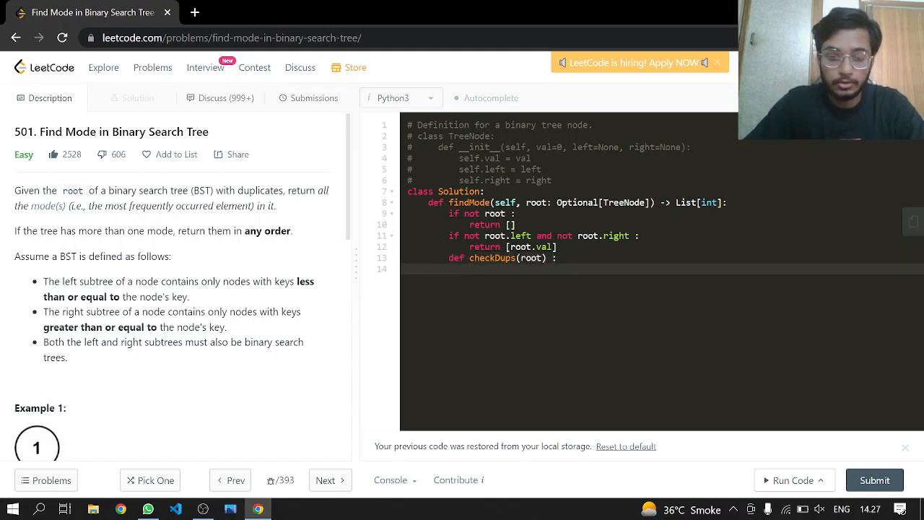
- Call checkDups(root) and start the count variable on a blank line above the call
text(checkDups)
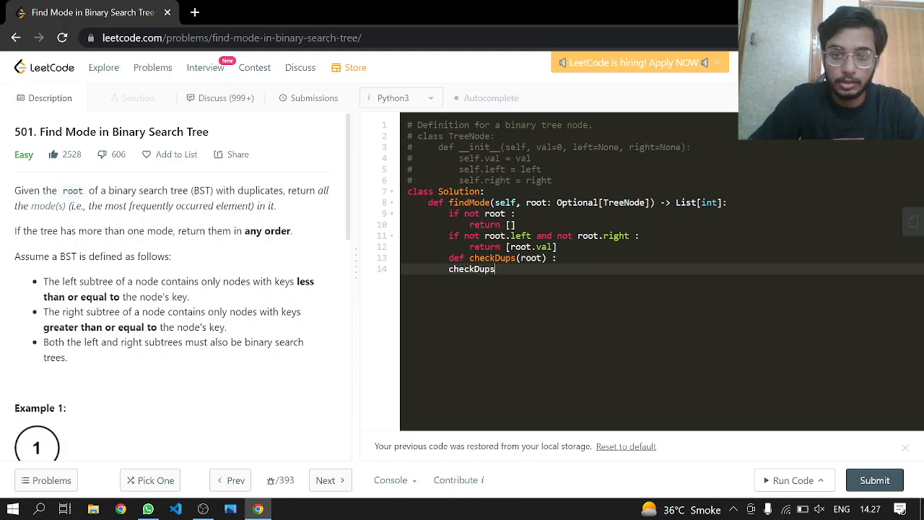
text((root))
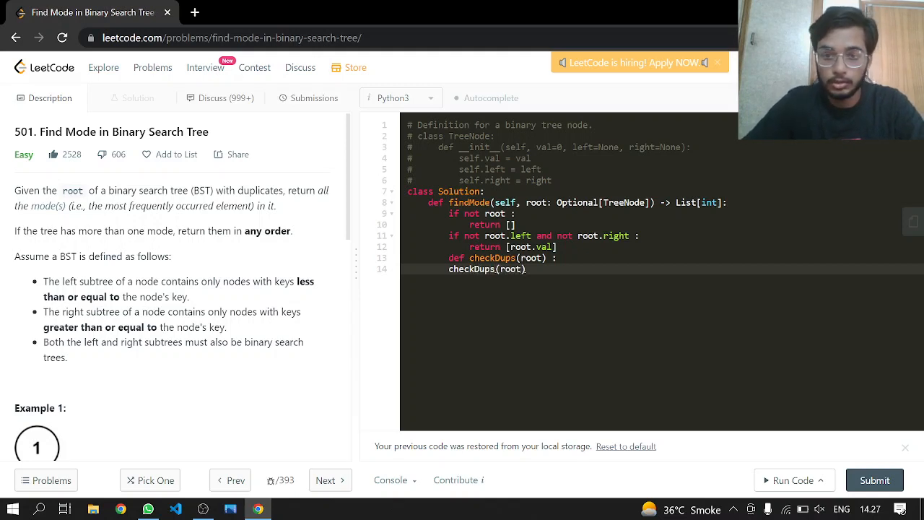
key(Enter)
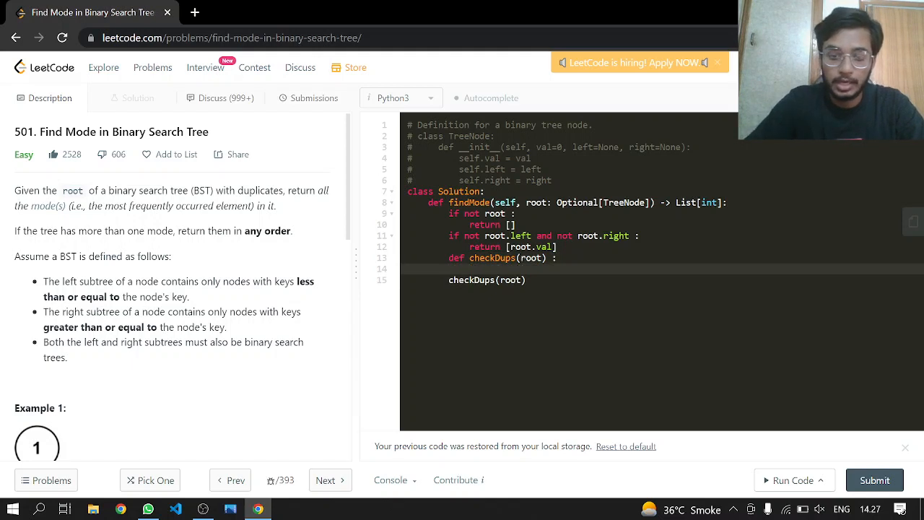
text(Map)
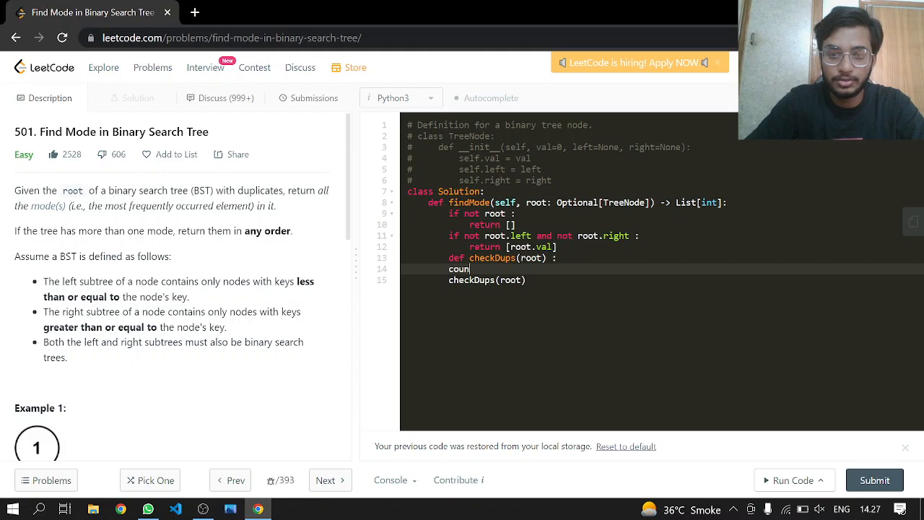
- Initialise count={} and write the check if root.val not in count inside checkDups
text(t={})
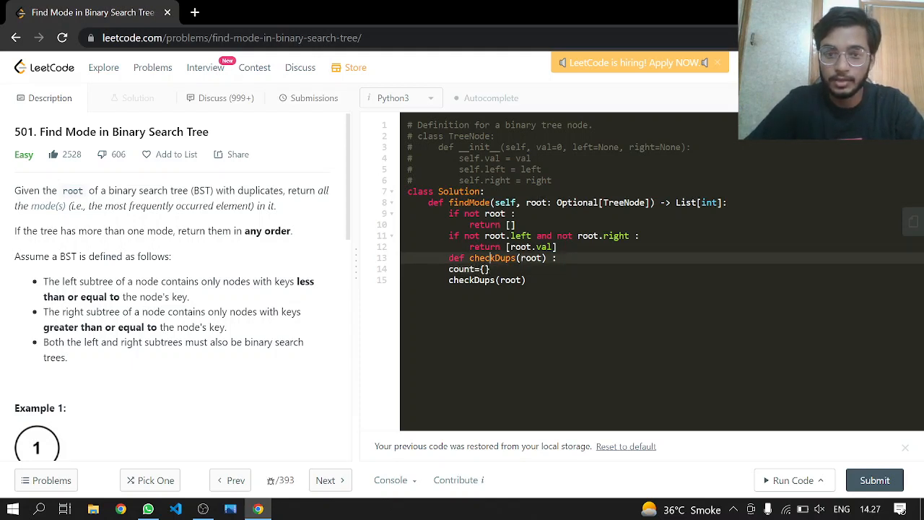
text(if)
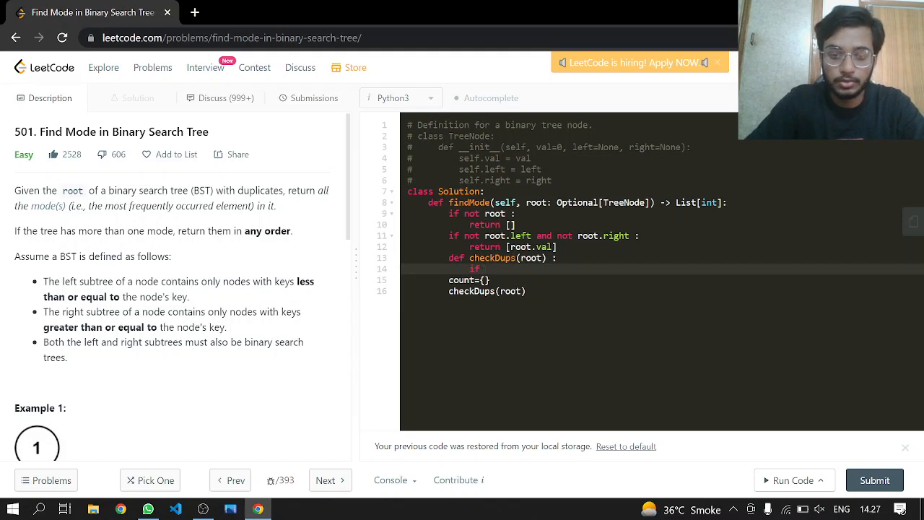
text(root.val)
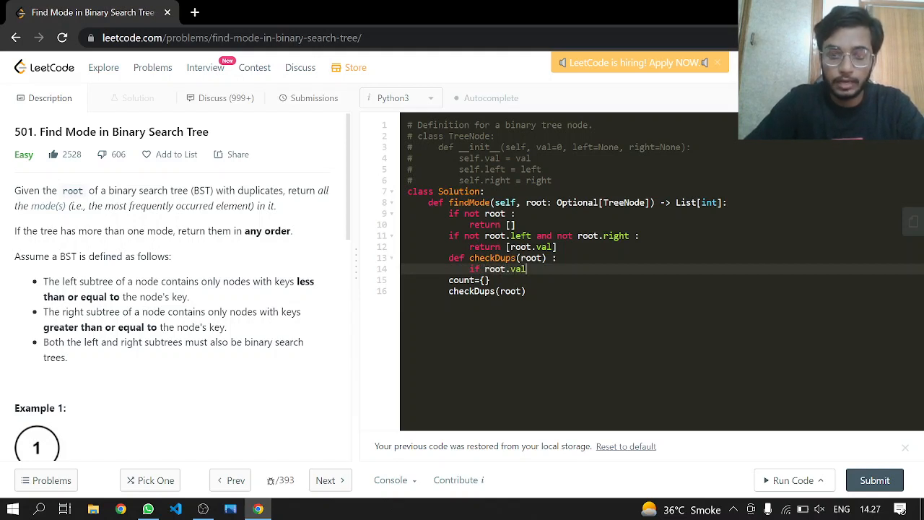
text(not in)
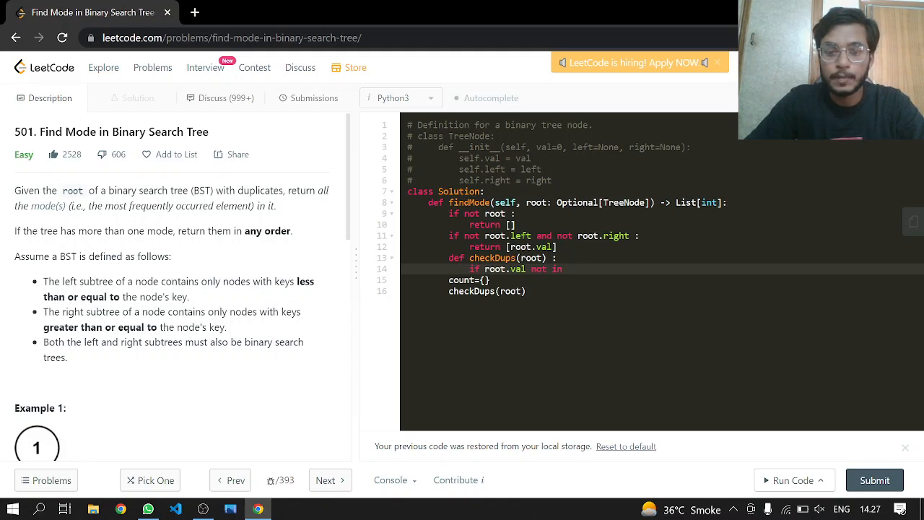
text(count)
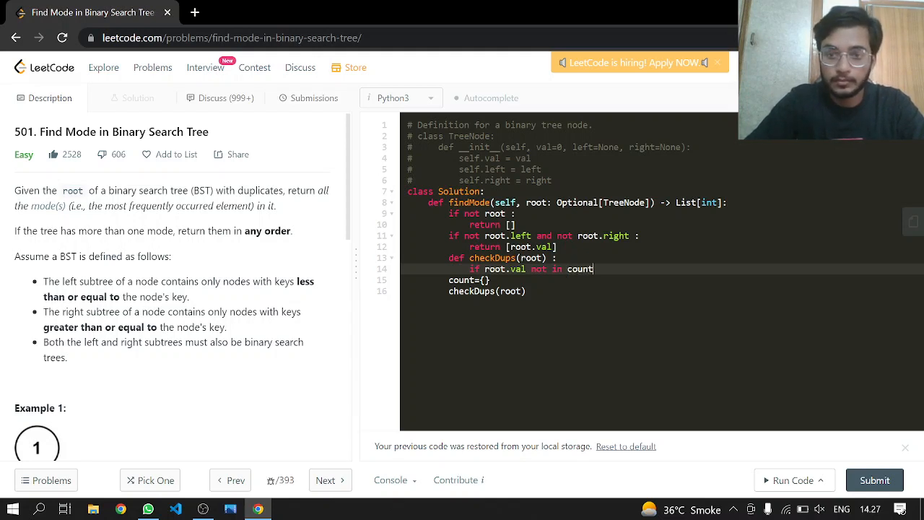
key(enter)
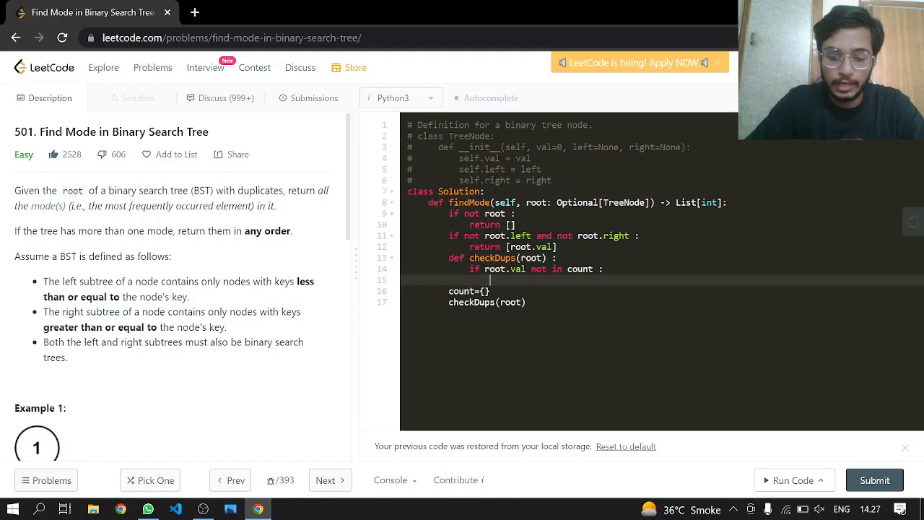
- Set count[root.val] = 1 for new values and count[root.val] += 1 for repeats
text(count[])
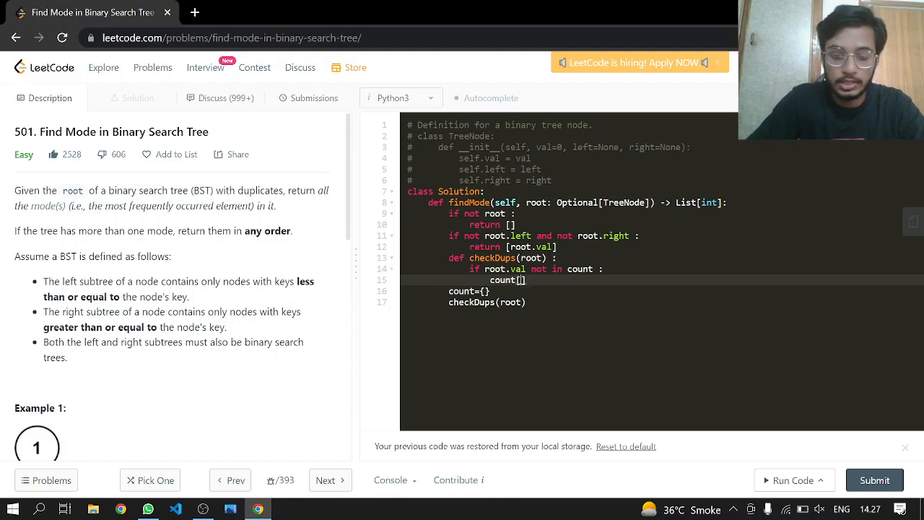
text(root.val)
text(else)
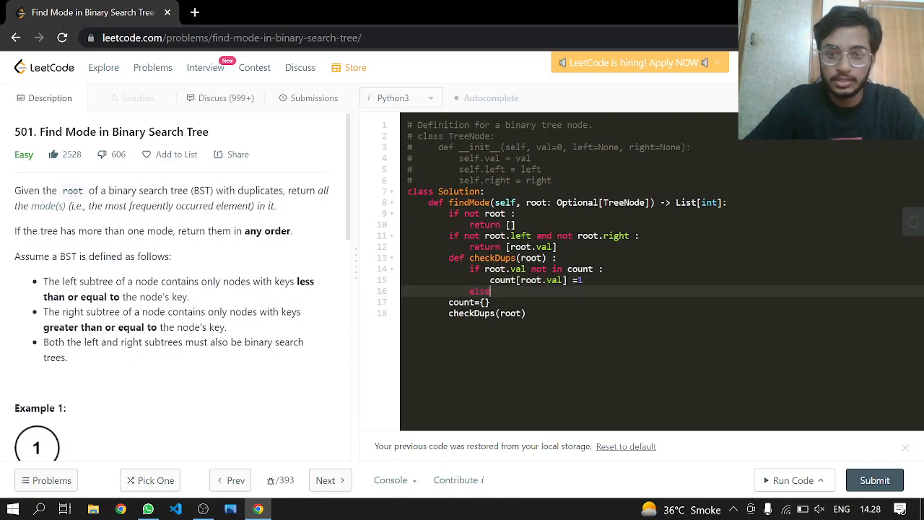
text(coun)
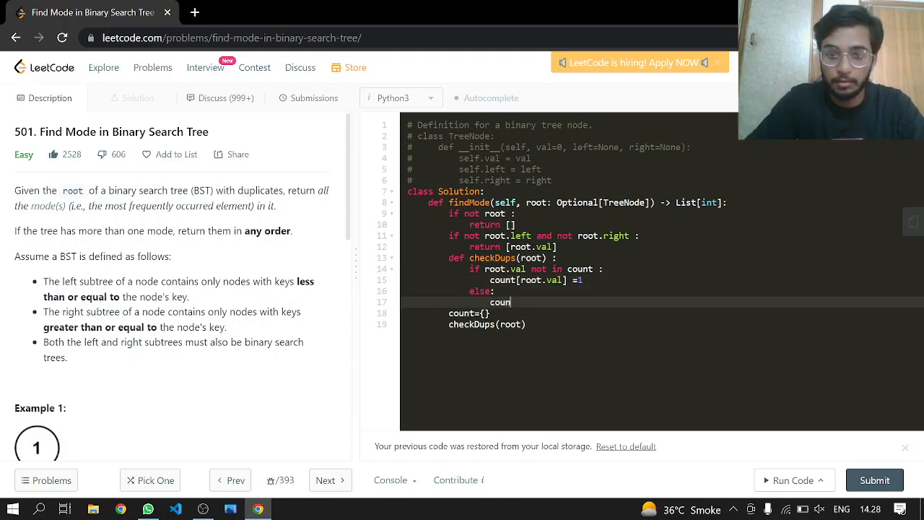
text(t[root])
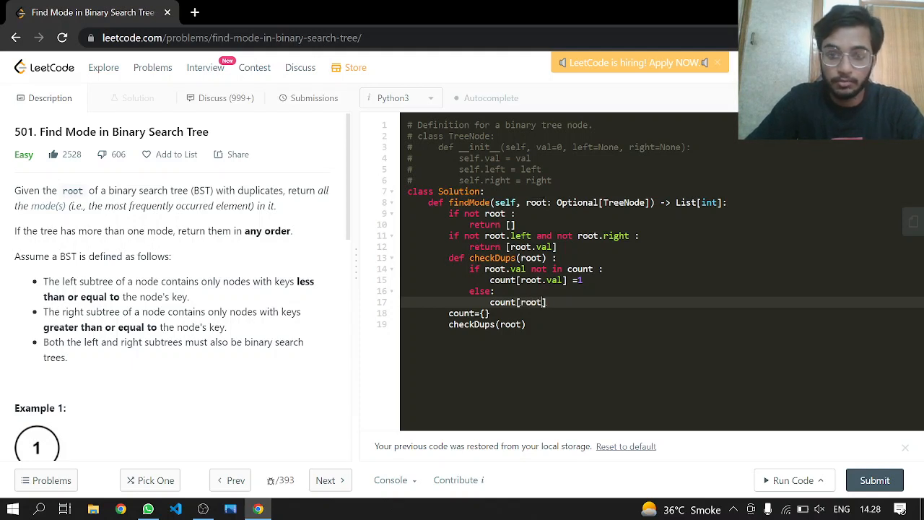
text(.val)
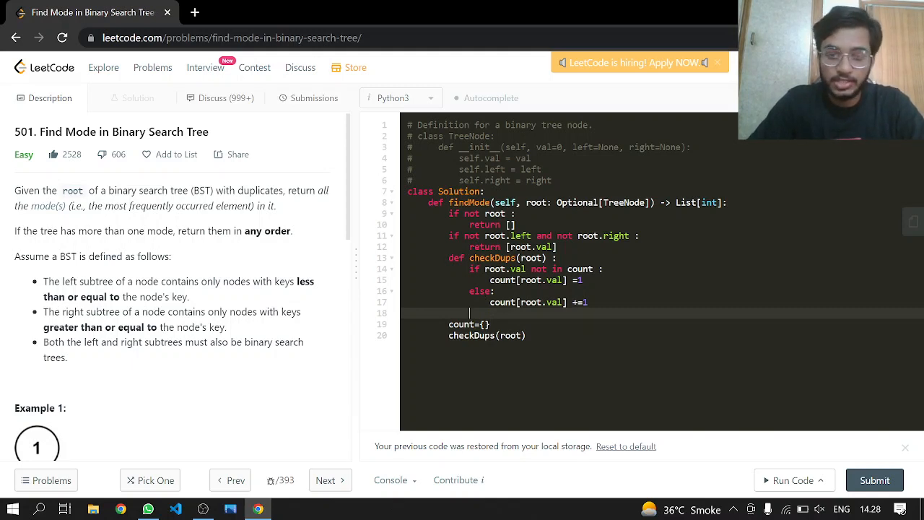
text(if not root)
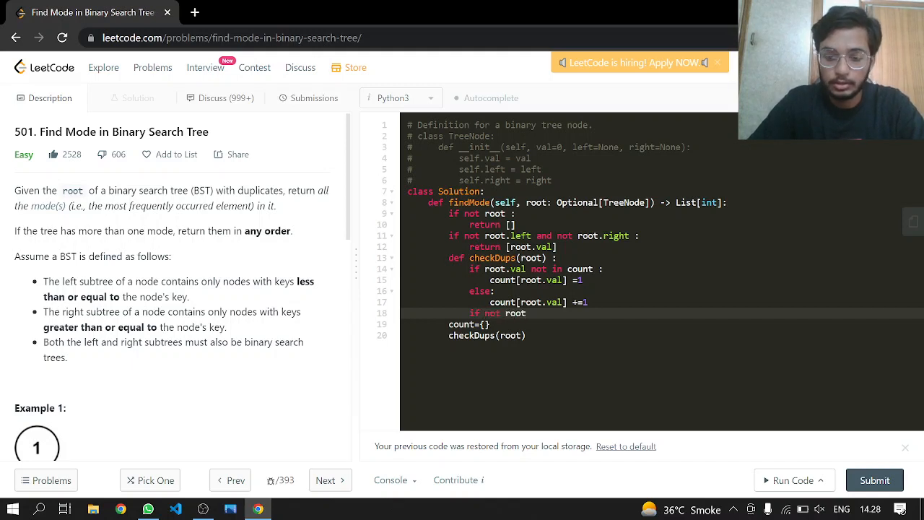
- Write the child-existence checks and recurse with checkDups(root.left) for the left child
text(.left and not roo)
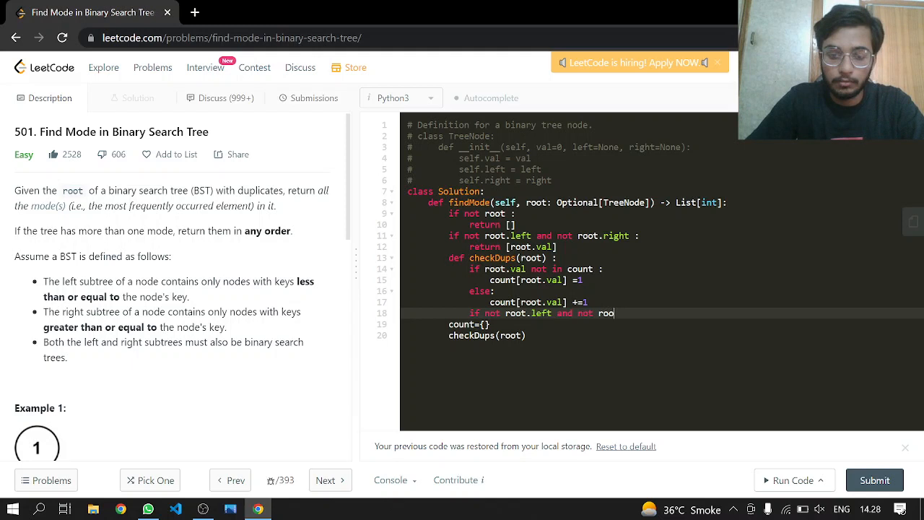
text(t.right :)
text(if)
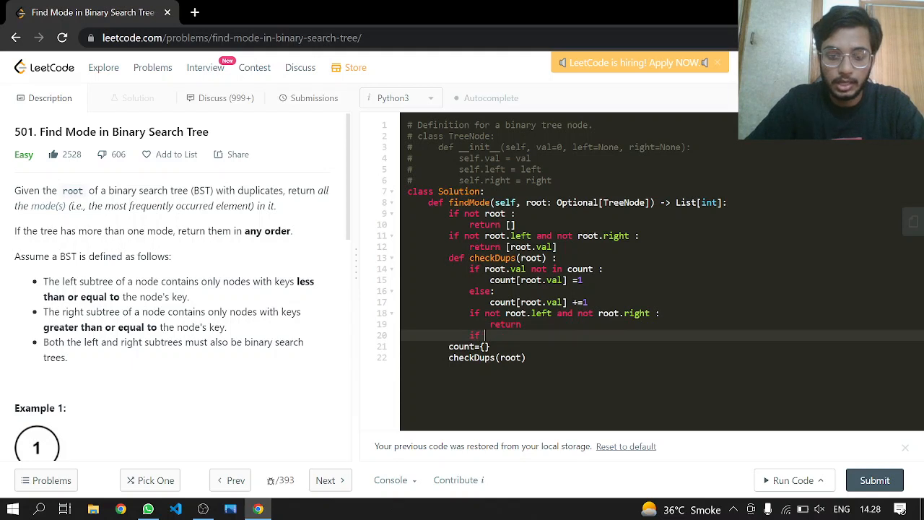
text(root.left :)
text(chec)
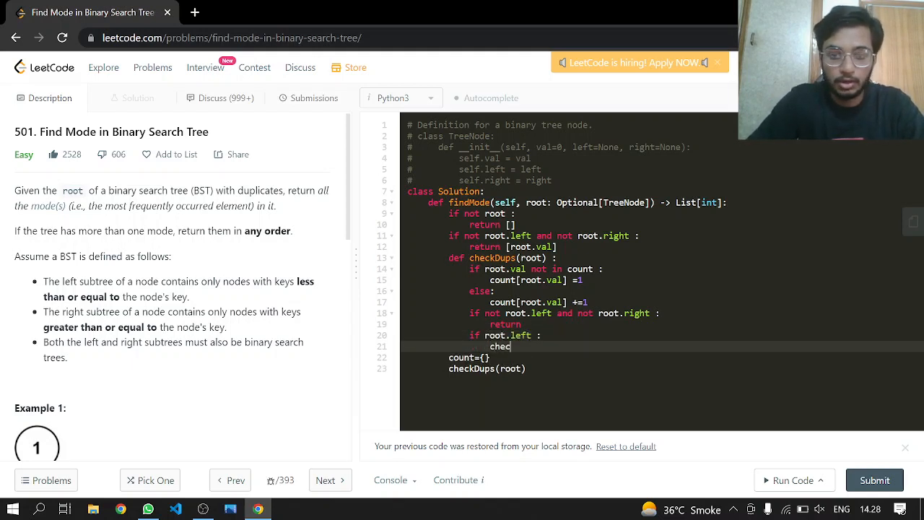
text(kDups)
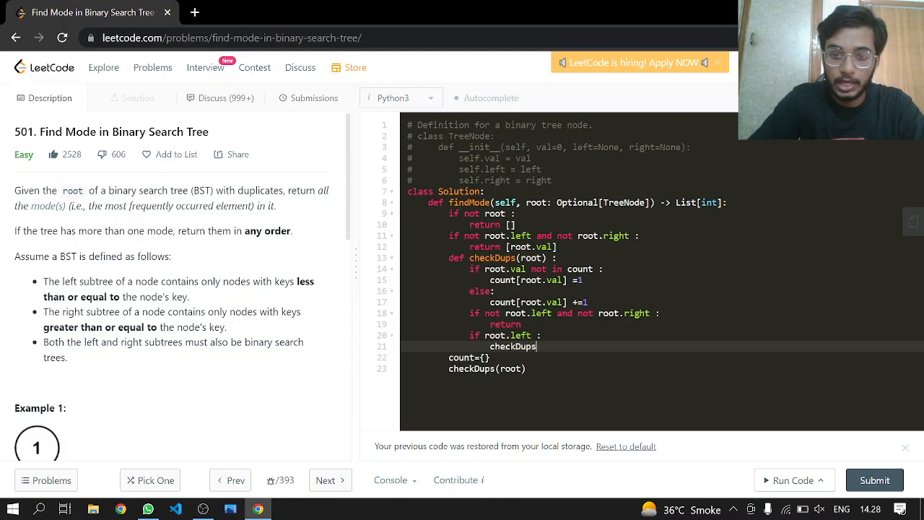
text((roo))
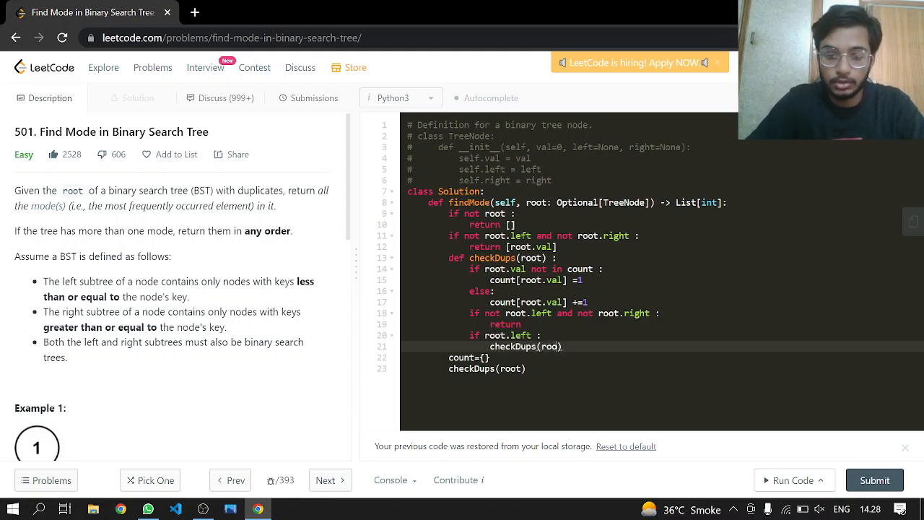
text(.left)
text(if roo)
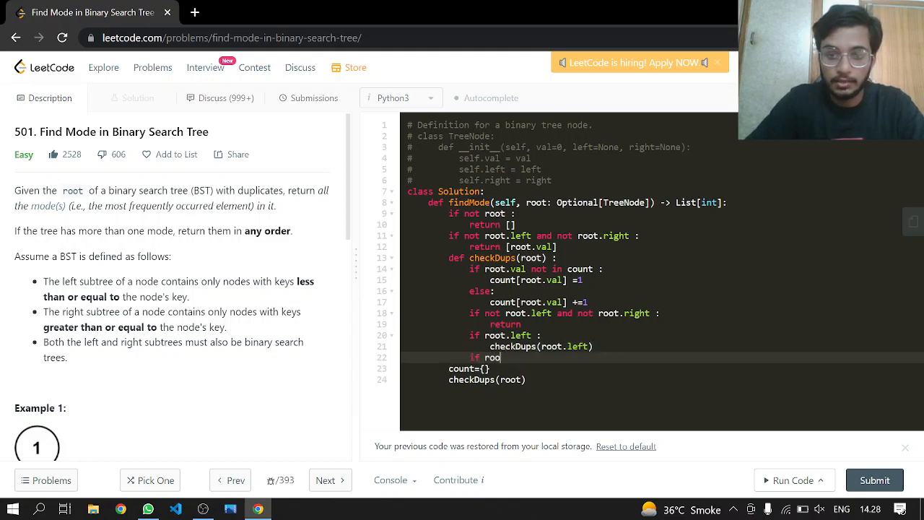
- Recurse with checkDups(root.right) when the right child exists
text(t.right :)
text(c)
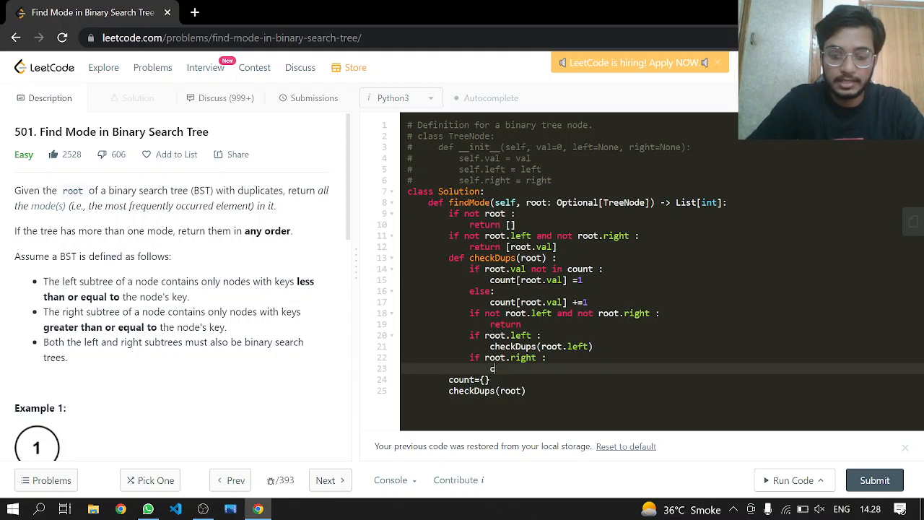
text(heck)
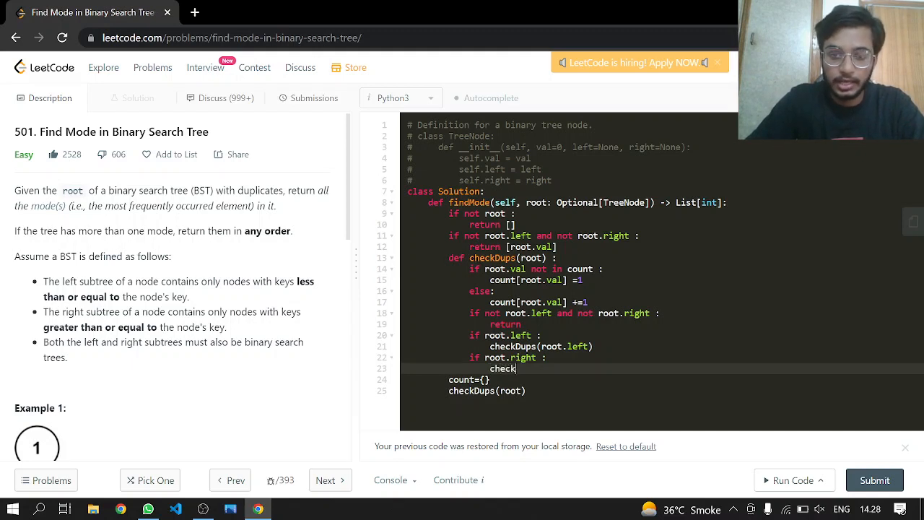
text(Dups)
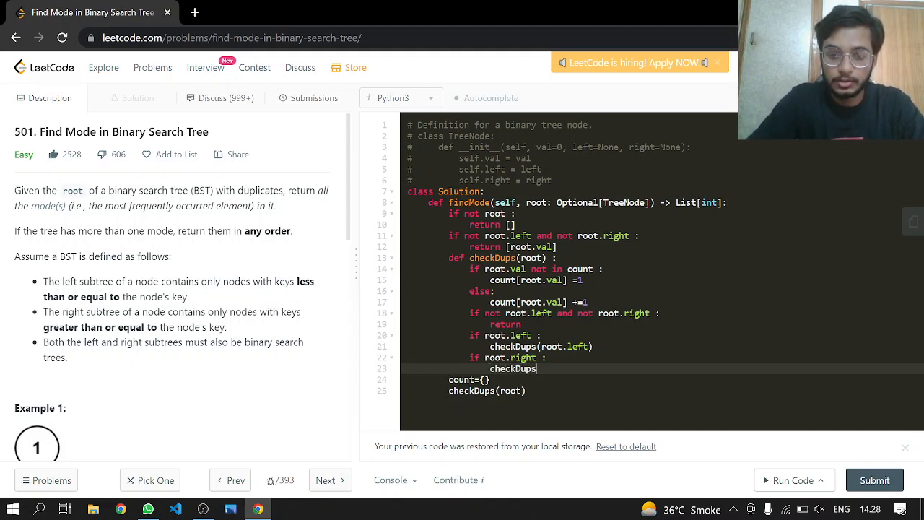
text((root))
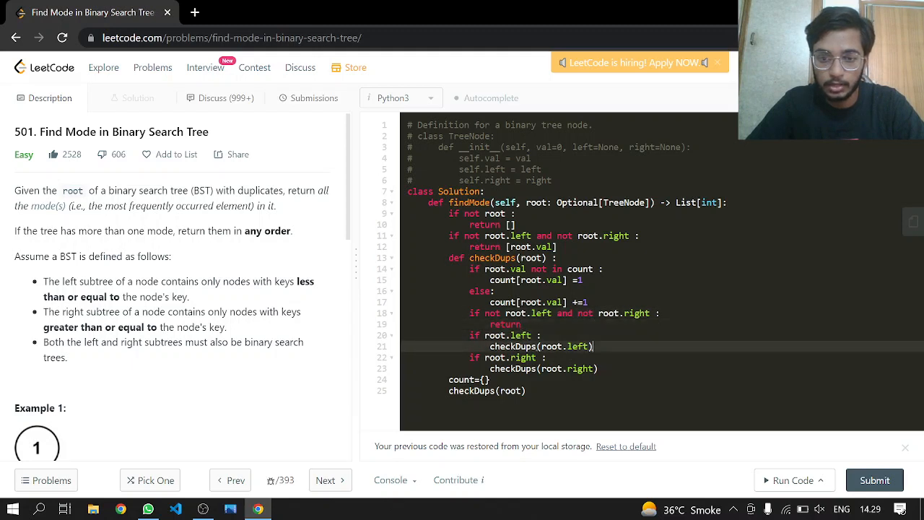
key(Enter)
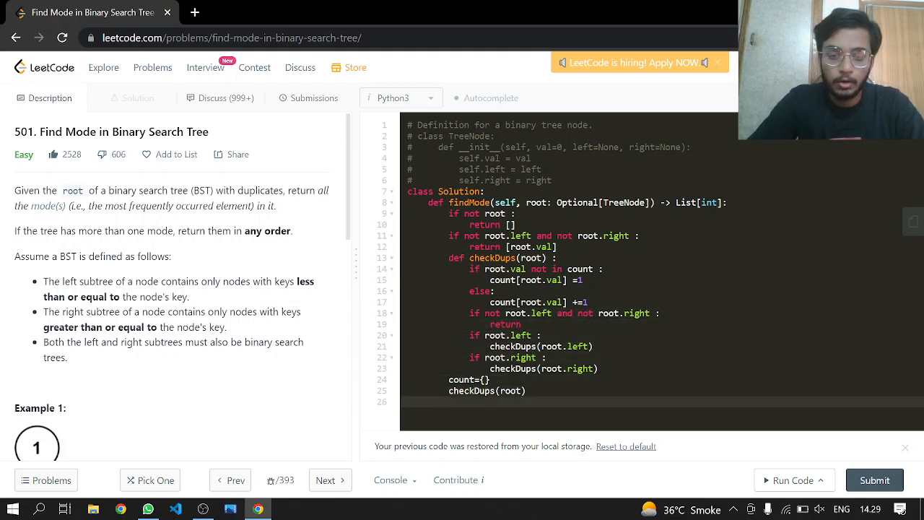
- Initialise result=[] and compute maximum_count = max(count.values())
text(result=[])
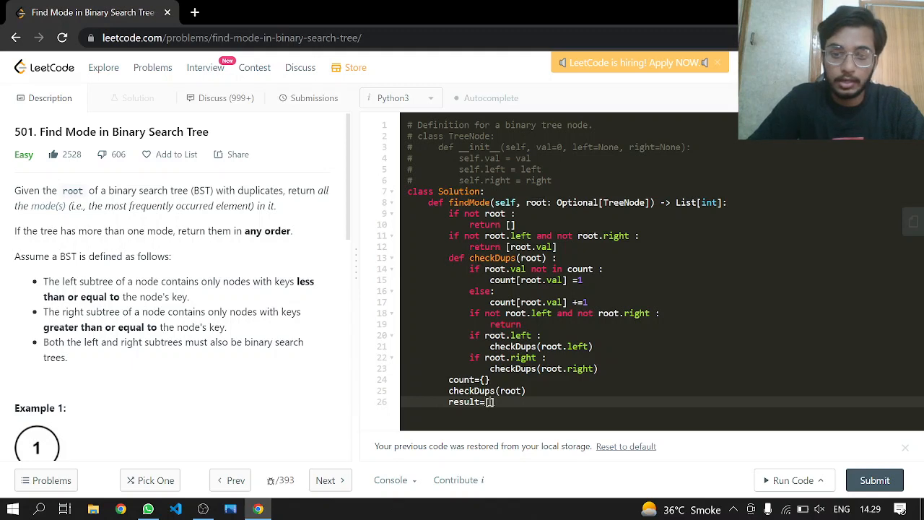
key(Enter)
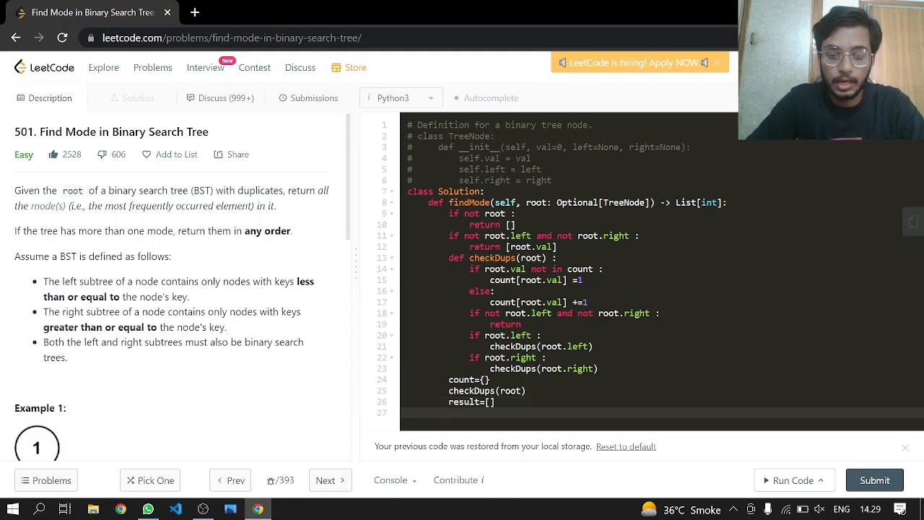
text(maximum)
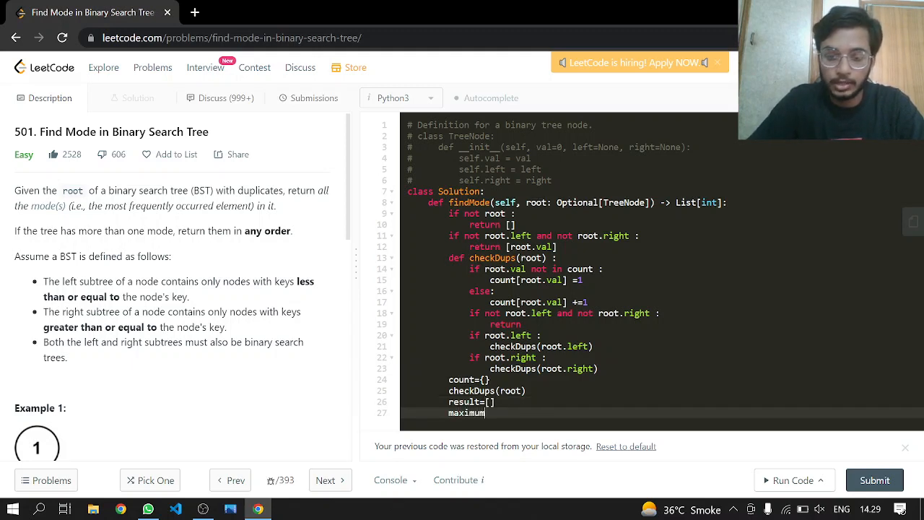
text(_count = max()
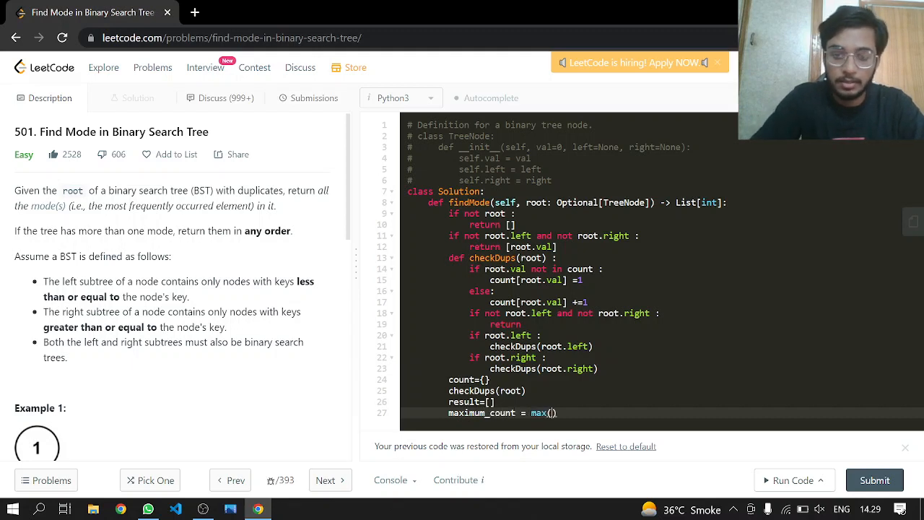
text(count.v)
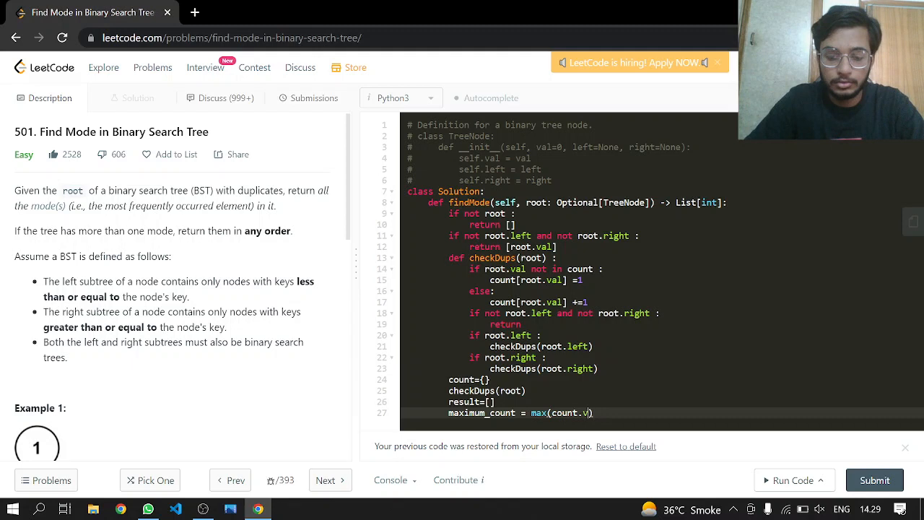
text(alues()))
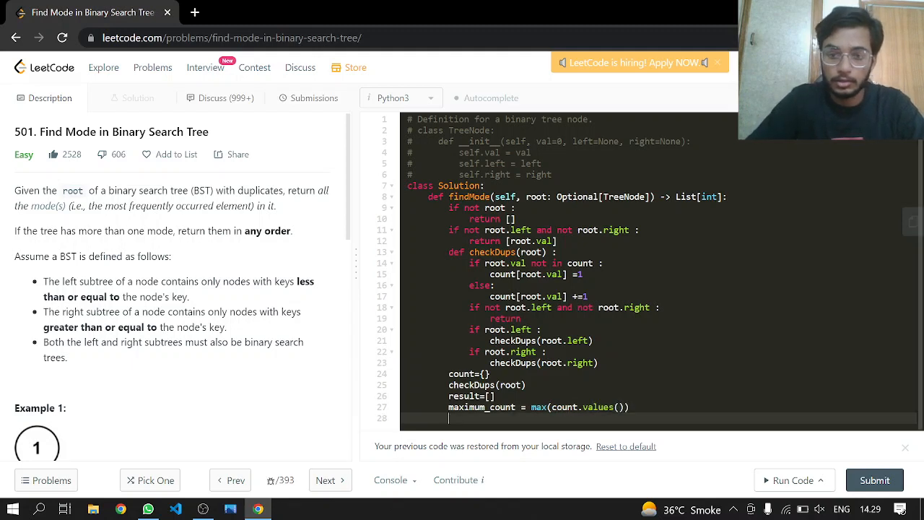
- Loop over count.items(), append keys whose val equals maximum_count to result, and return result
text(for)
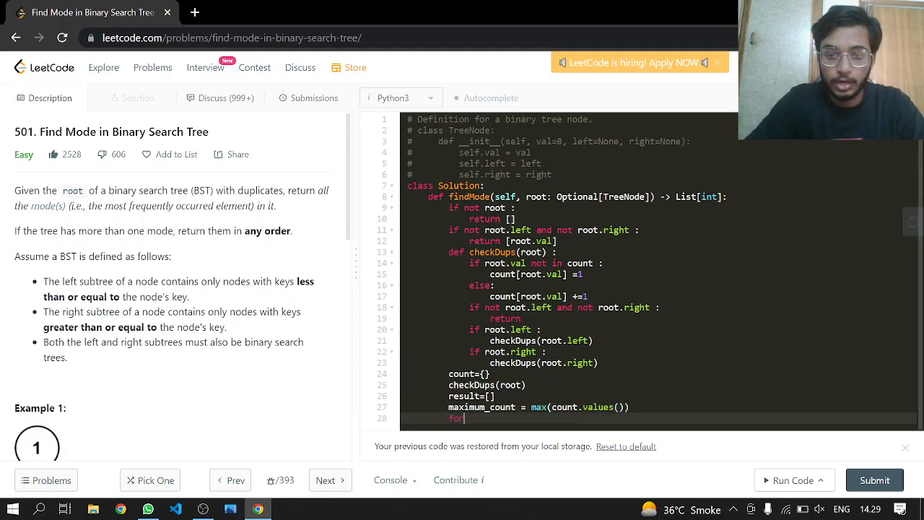
text(key,value in)
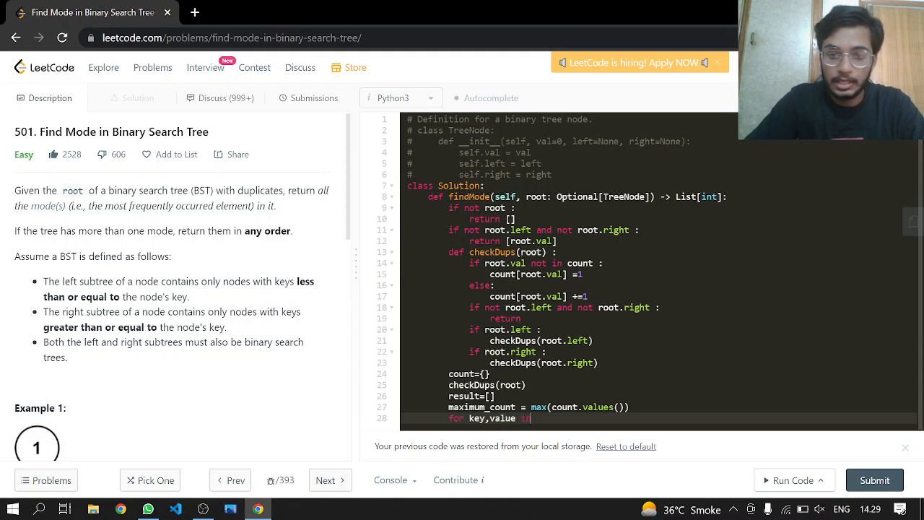
text(count.items)
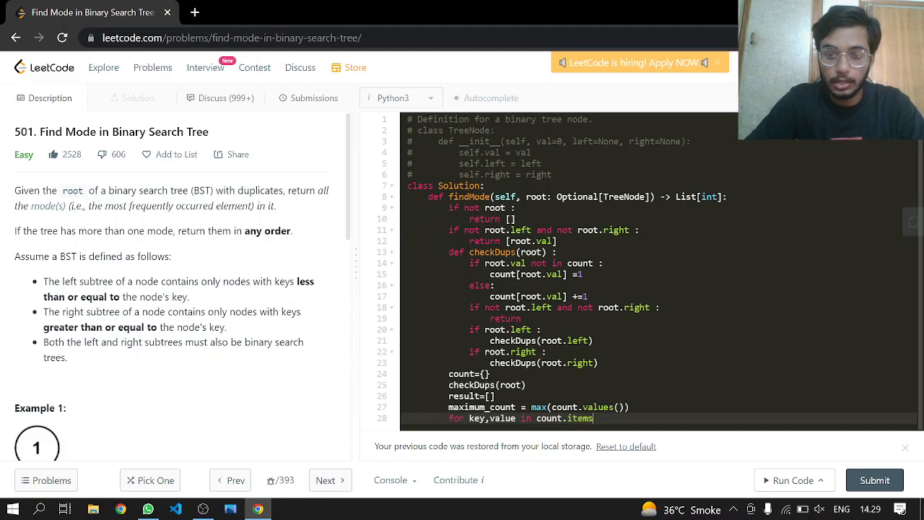
text(() :)
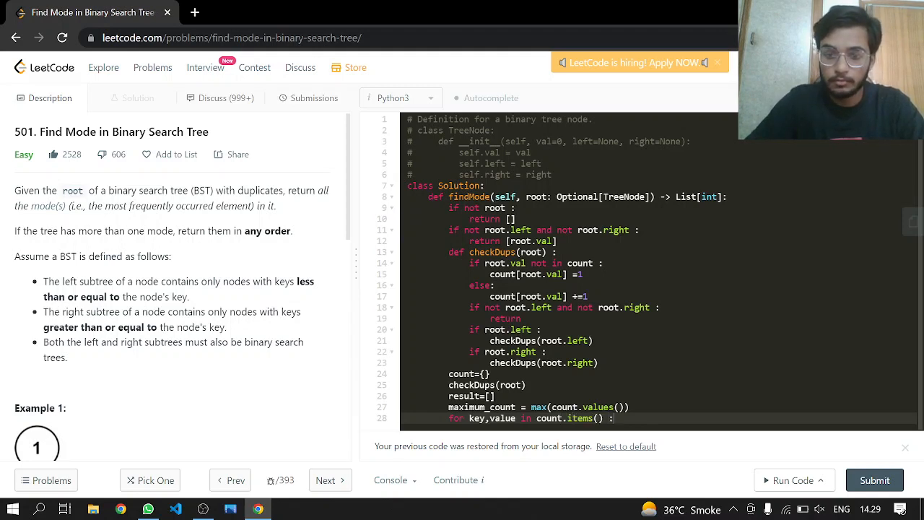
text(if value==)
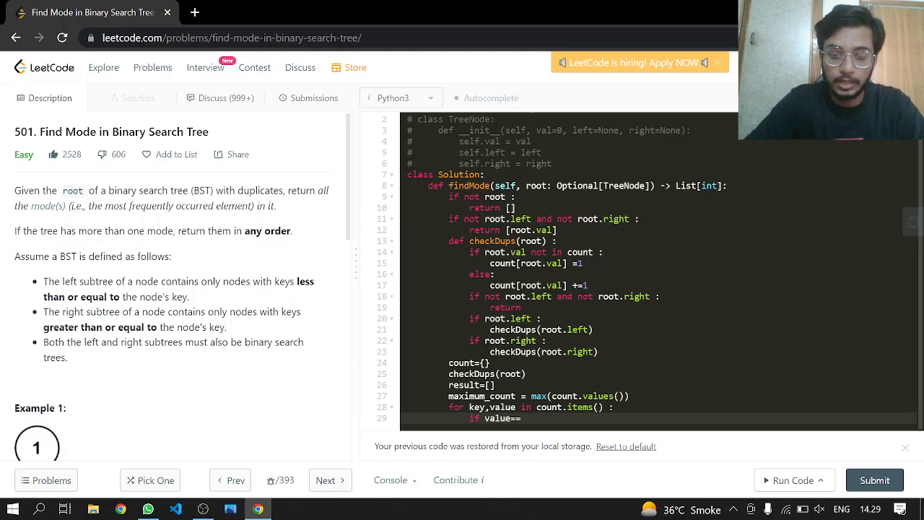
text(maximum)
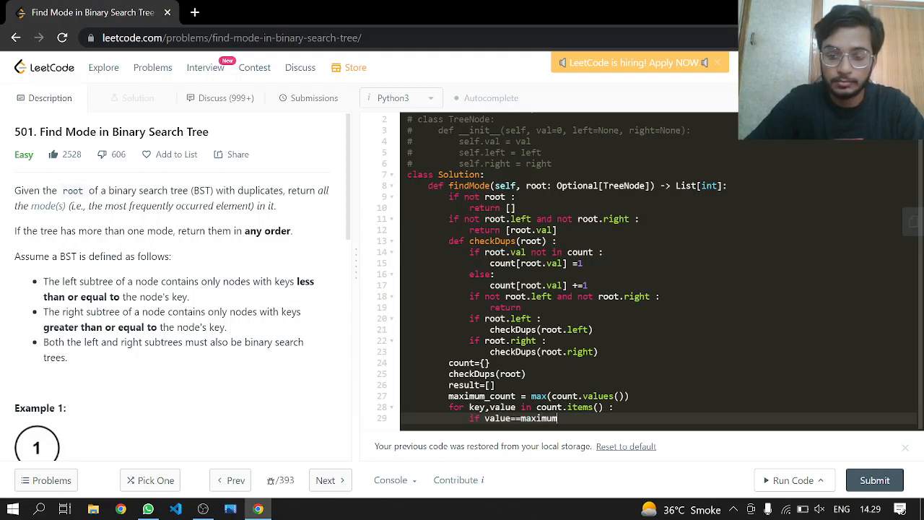
text(_count :)
text(result)
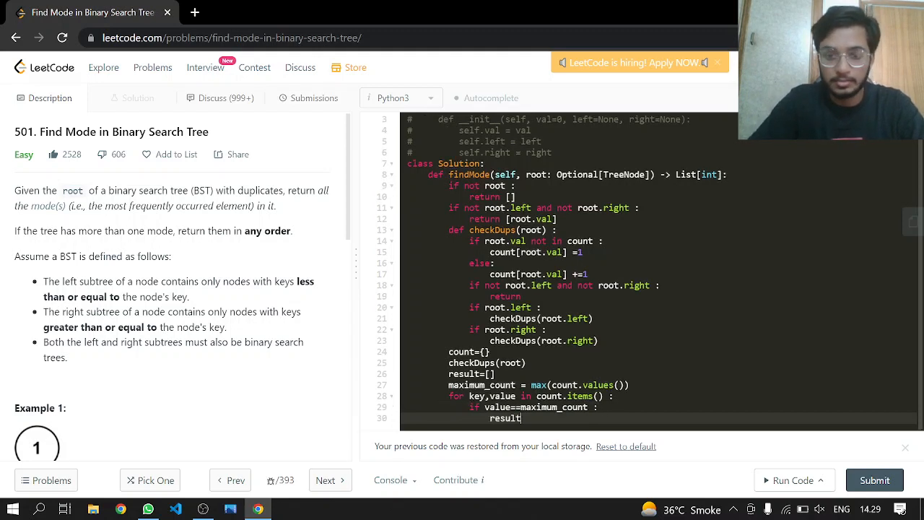
text(.a)
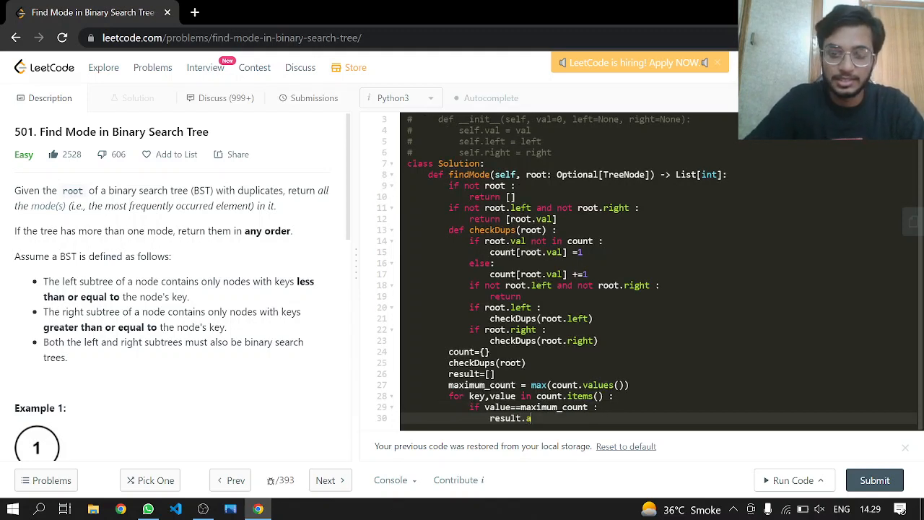
text(ppend(key))
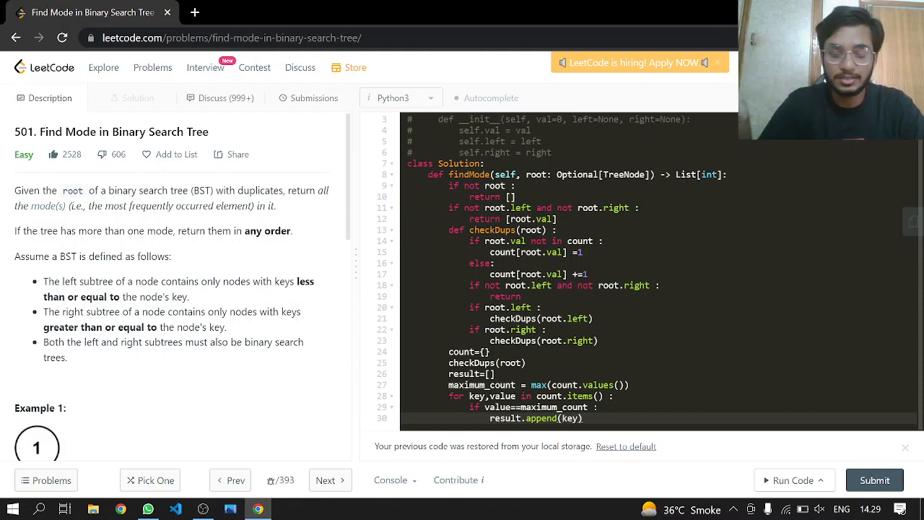
key(Enter)
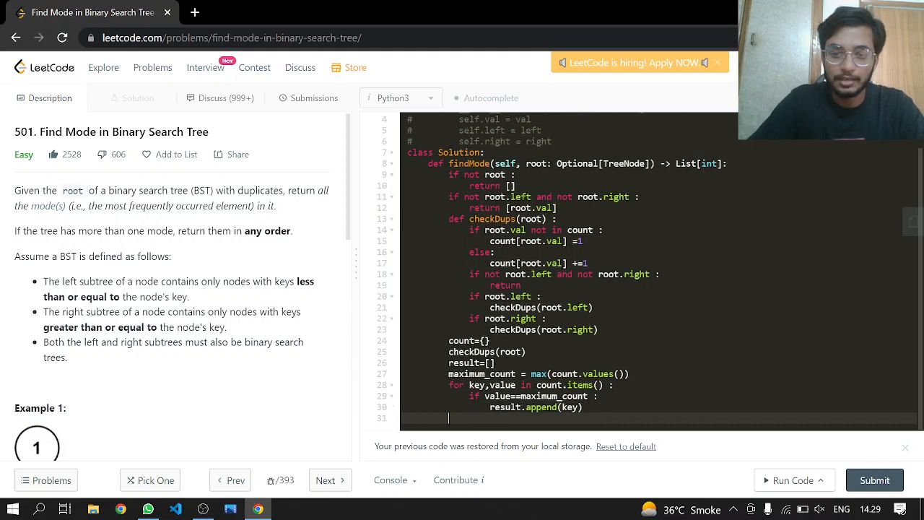
text(return result)
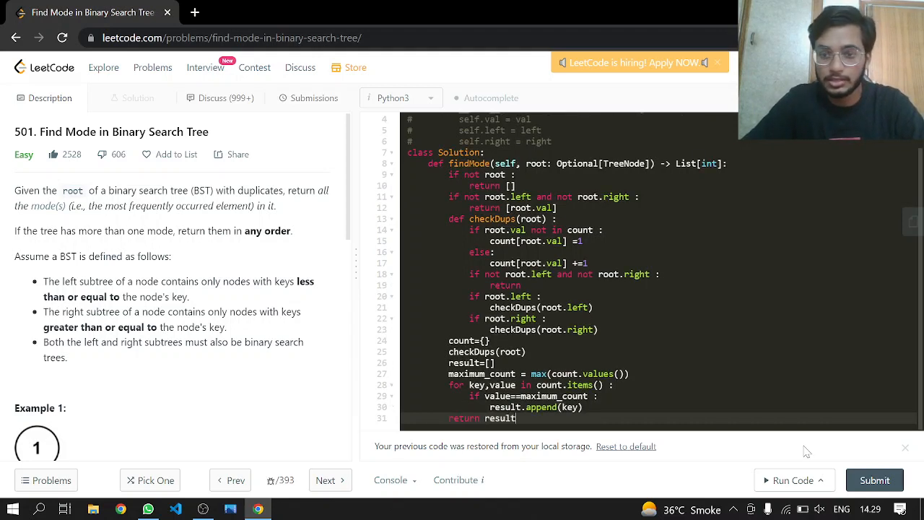
- Run the solution to get Accepted with output [2], then submit it for judging
click(785, 479)
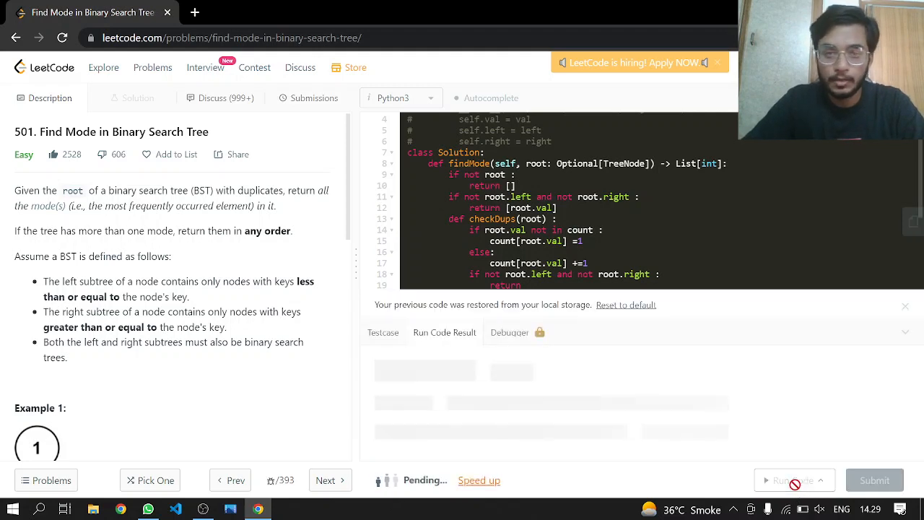
click(875, 479)
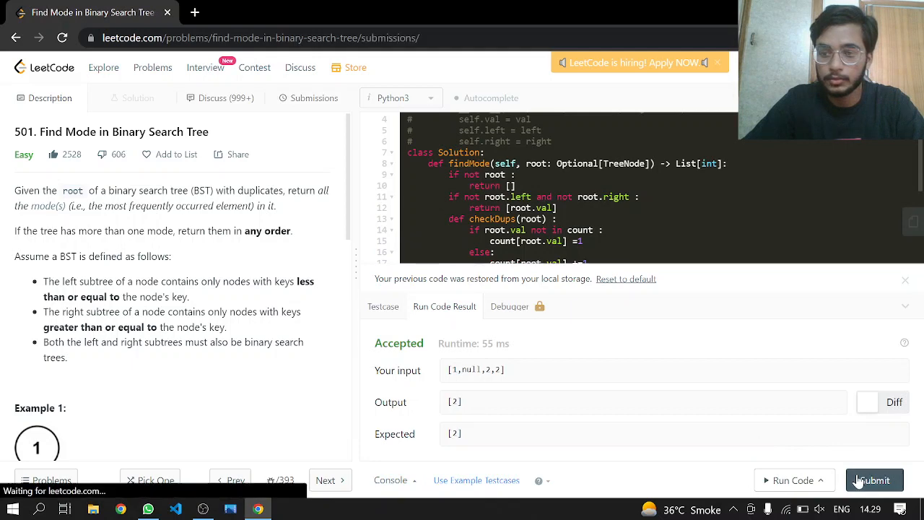